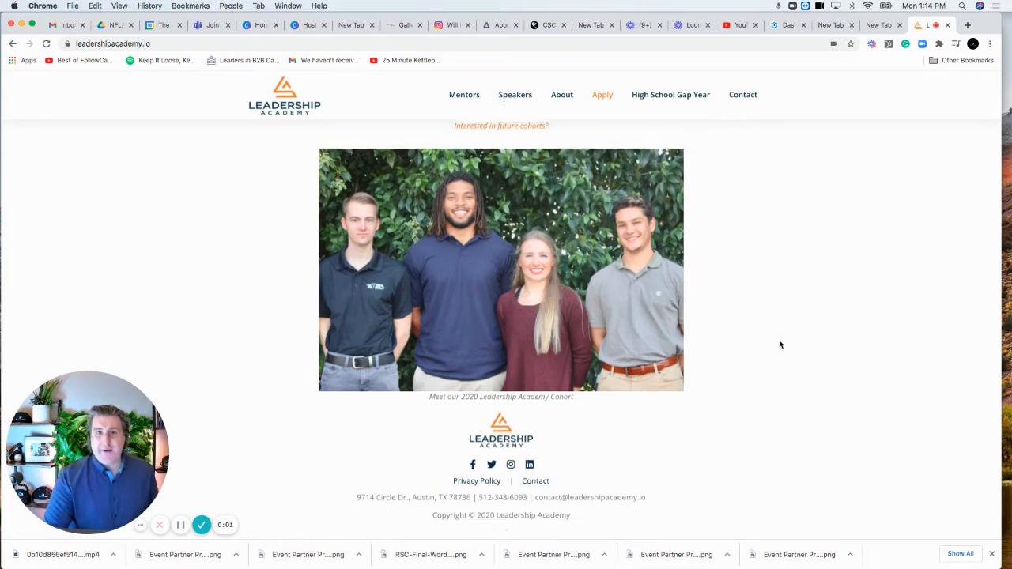
scroll("up", 3)
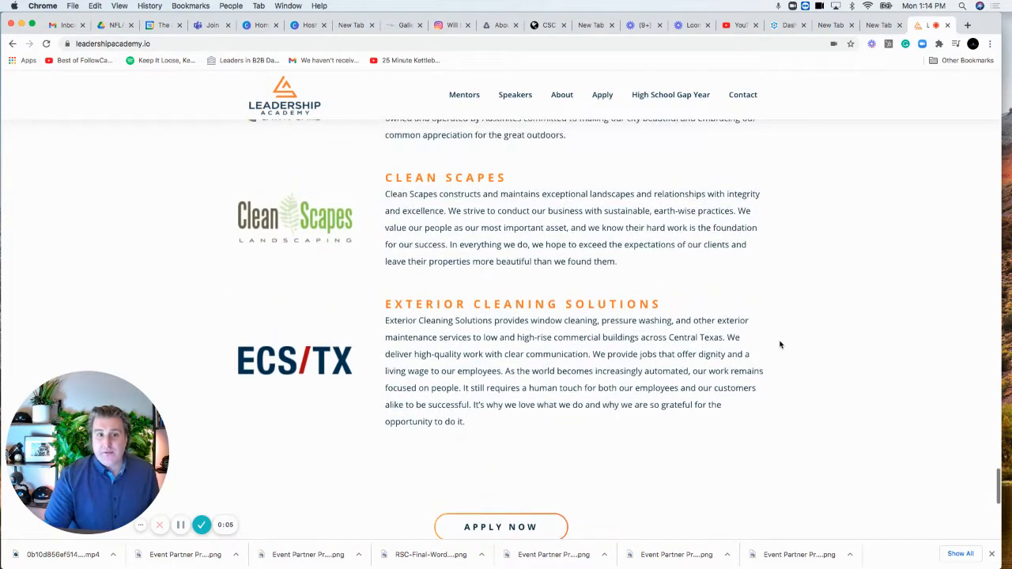
scroll("up", 3)
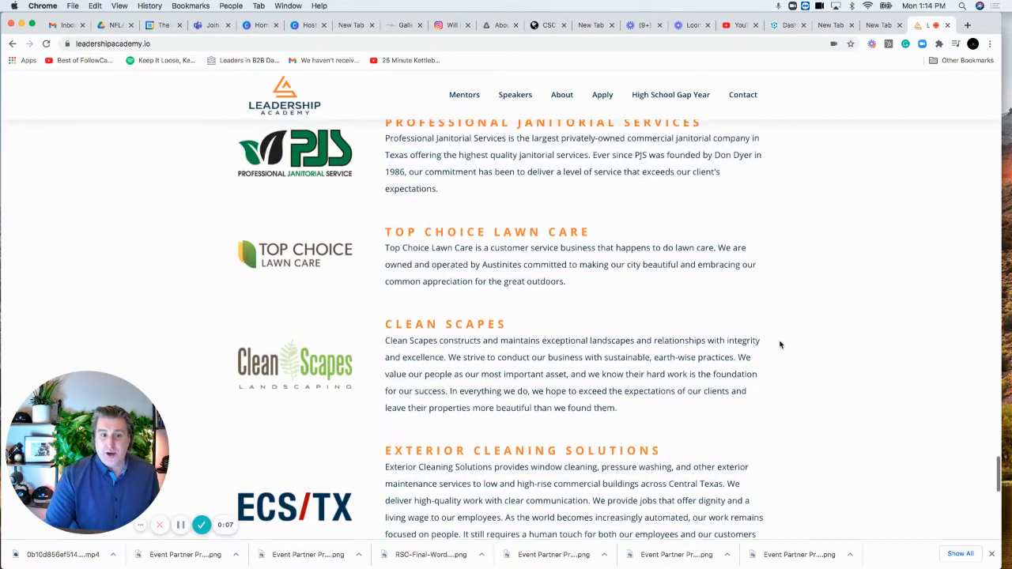
scroll("down", 3)
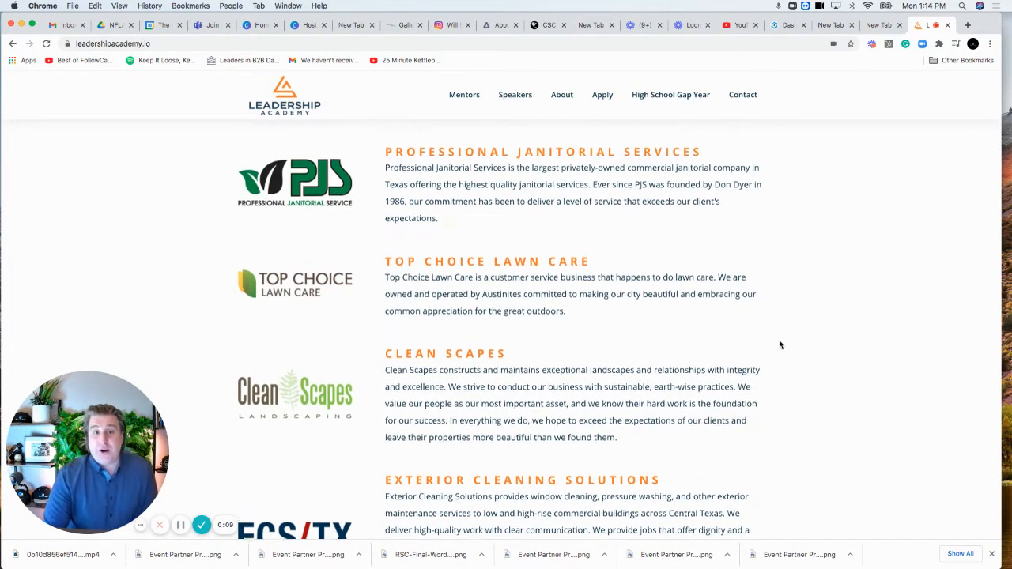
scroll("down", 3)
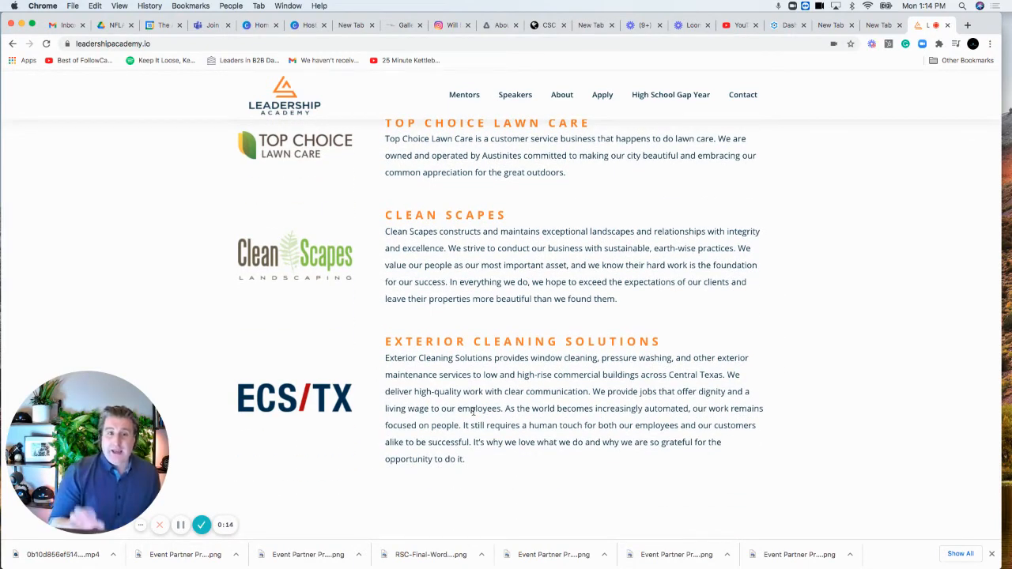
scroll("up", 3)
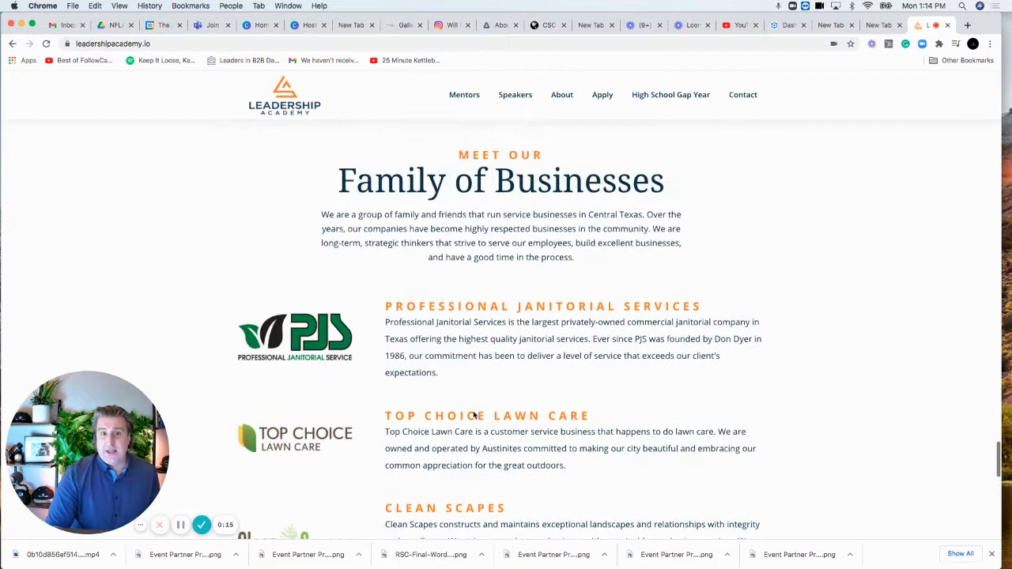
scroll("down", 3)
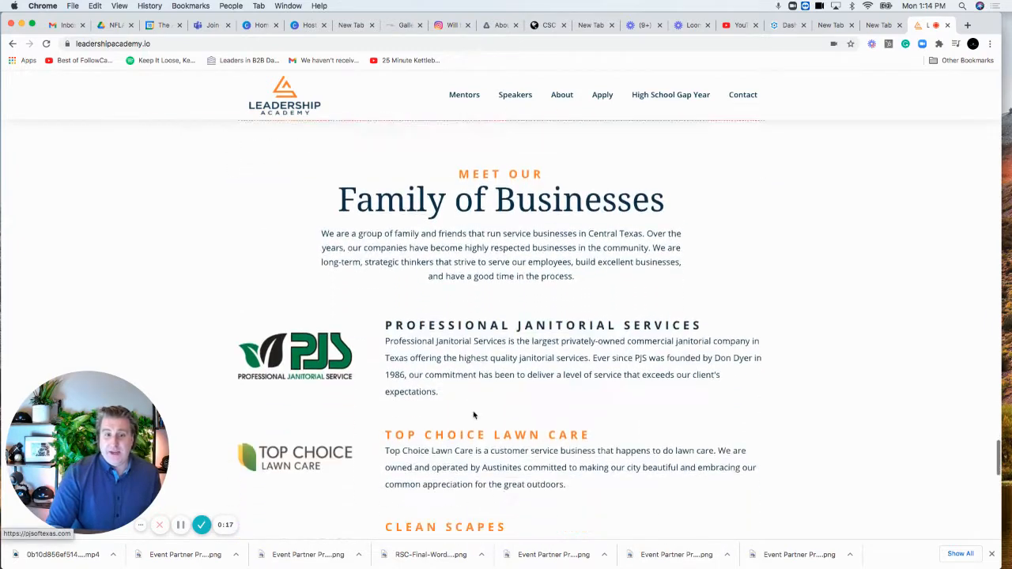
scroll("down", 3)
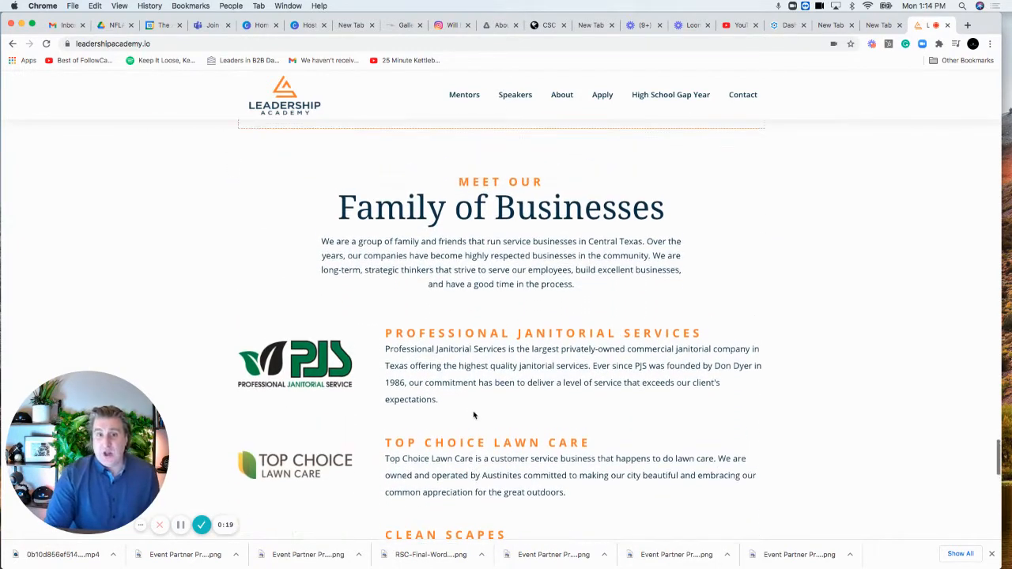
scroll("up", 3)
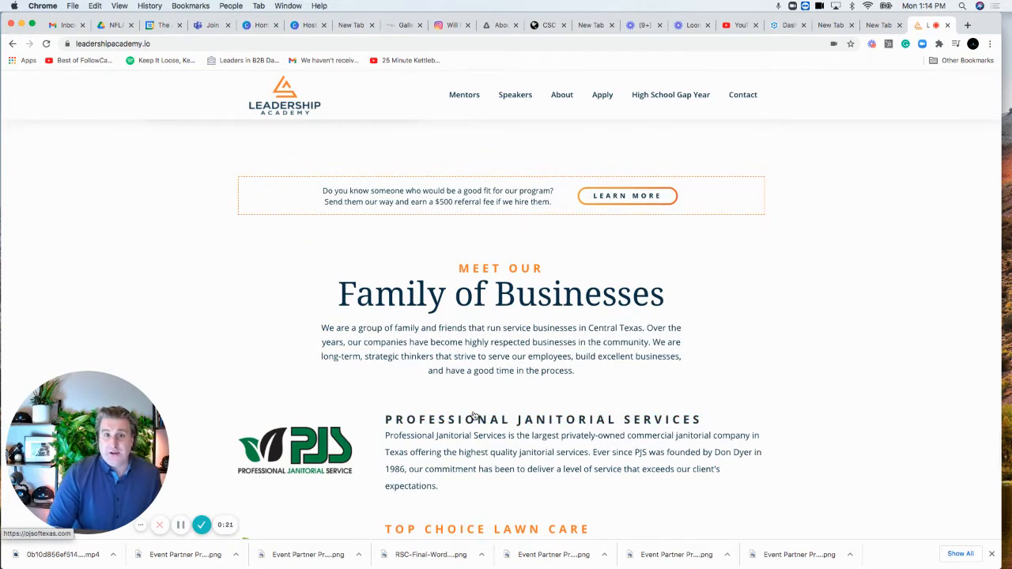
scroll("up", 3)
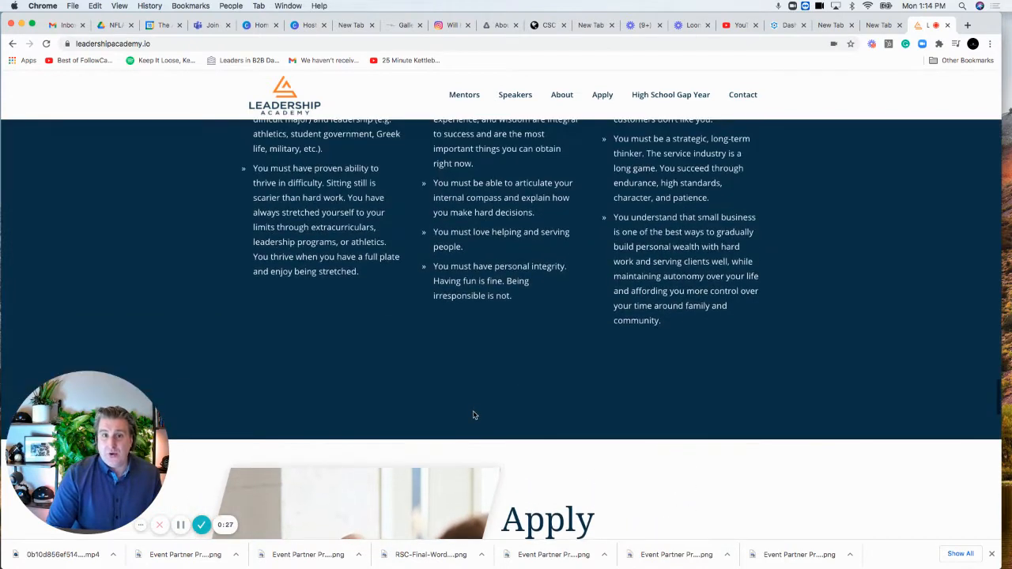
scroll("up", 3)
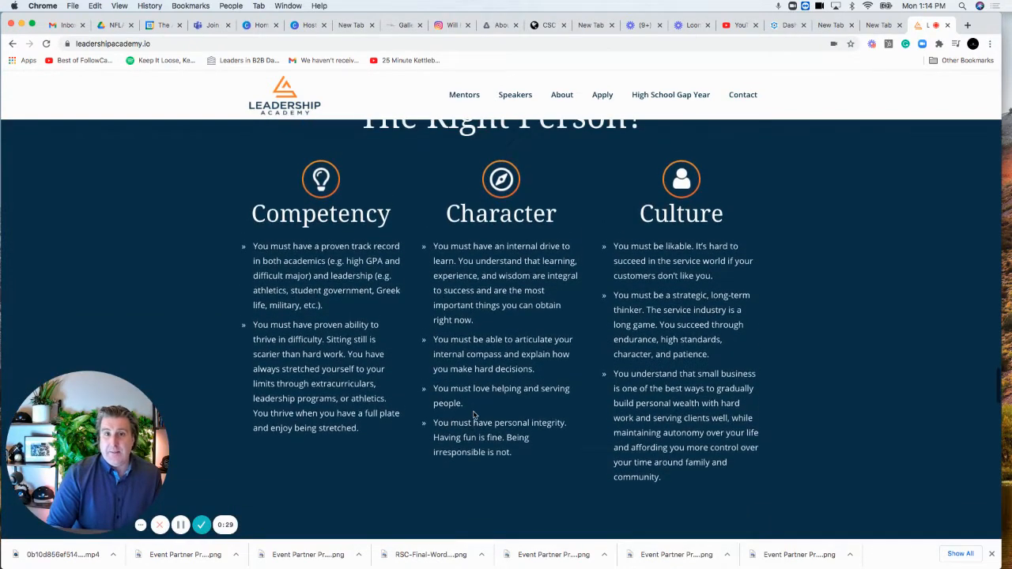
scroll("up", 3)
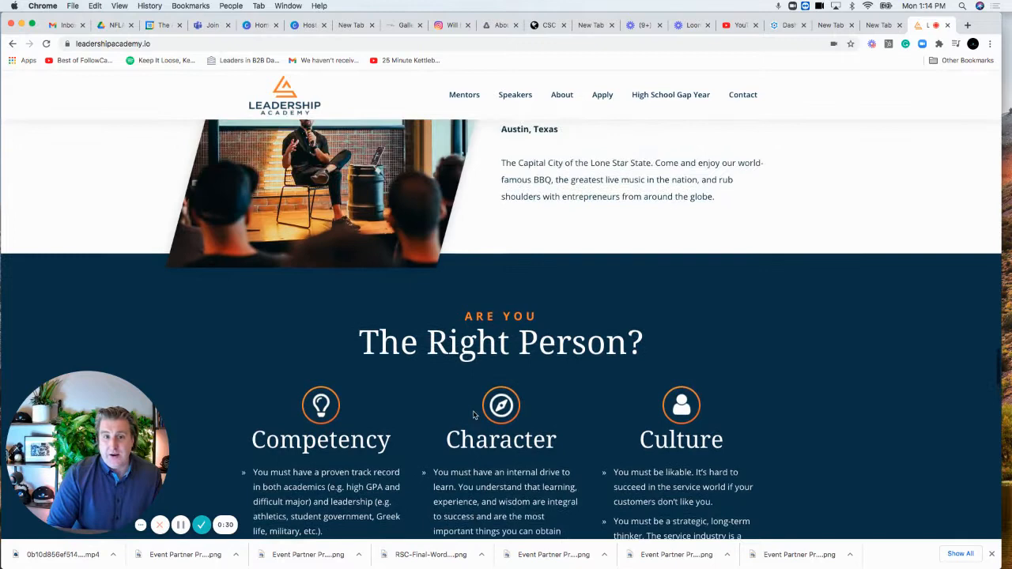
scroll("down", 3)
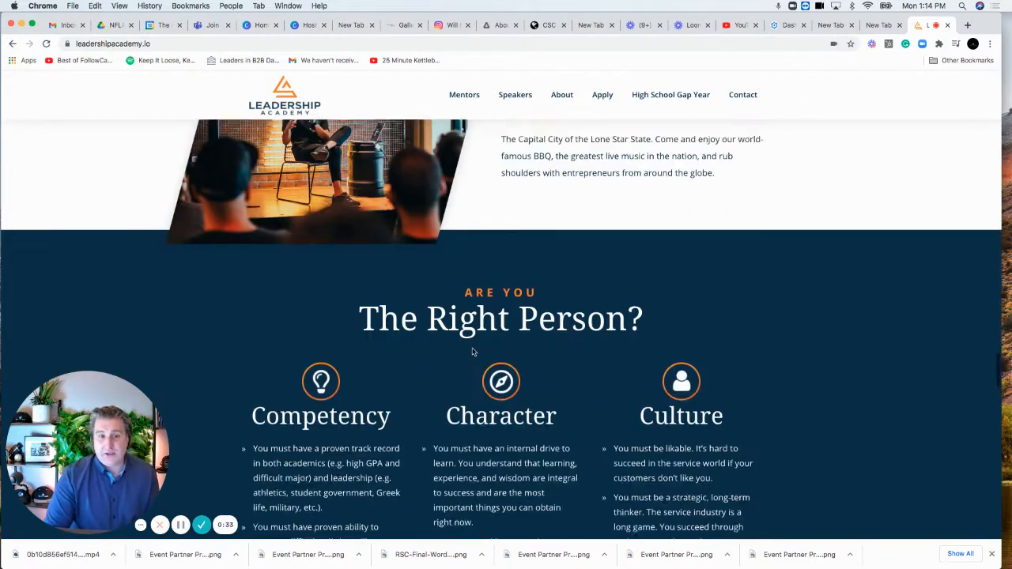
scroll("up", 3)
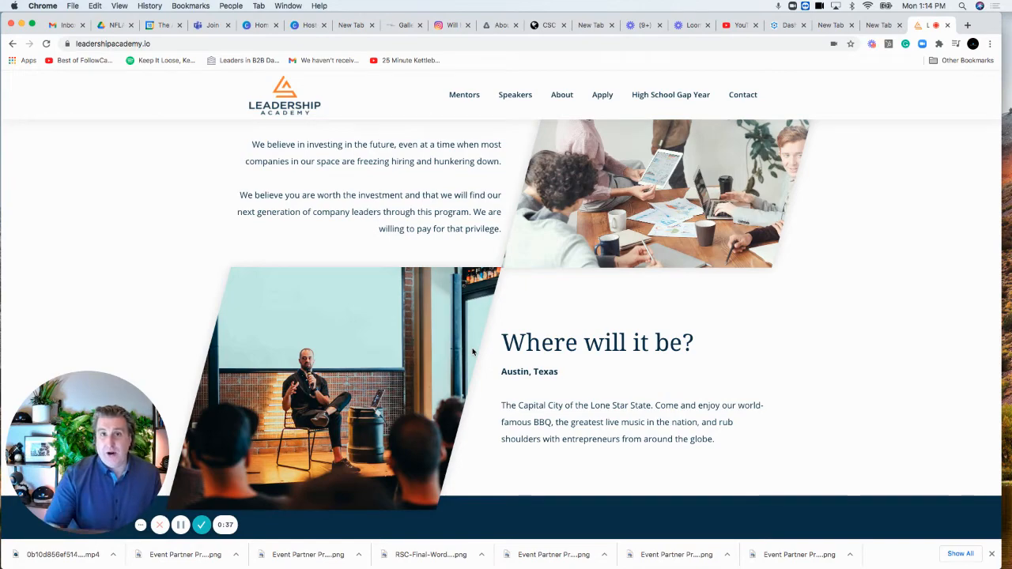
scroll("up", 3)
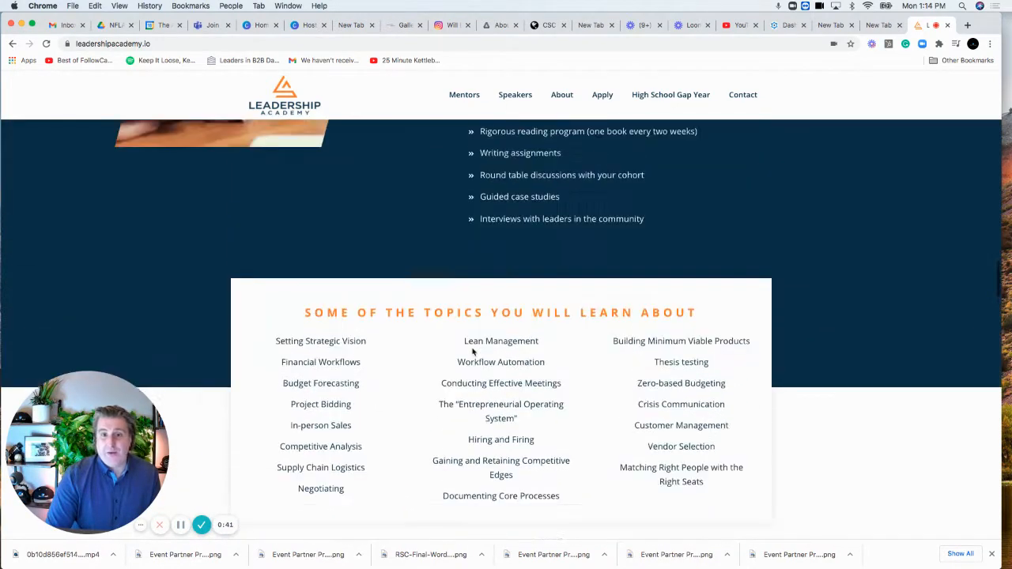
scroll("up", 3)
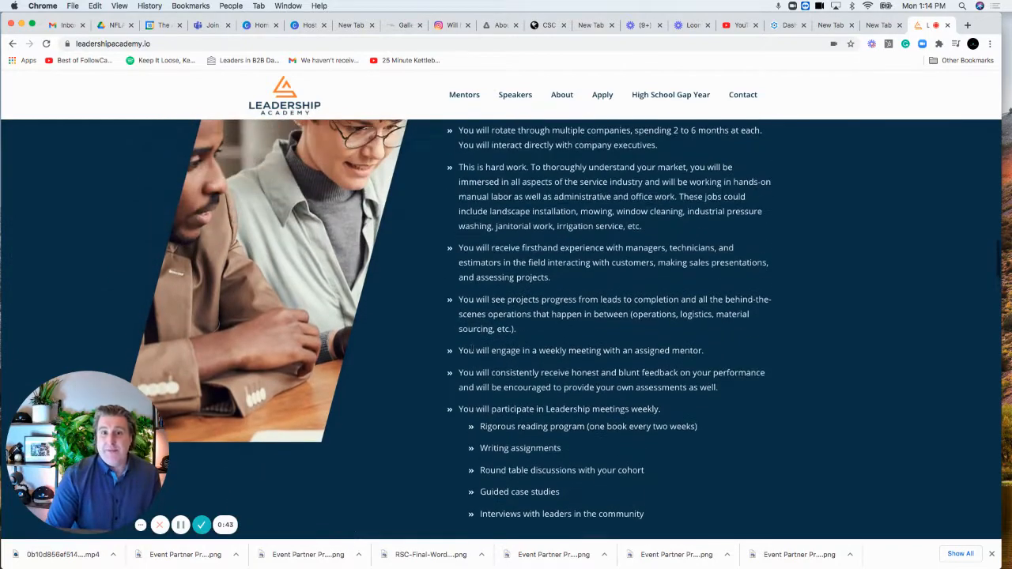
scroll("up", 3)
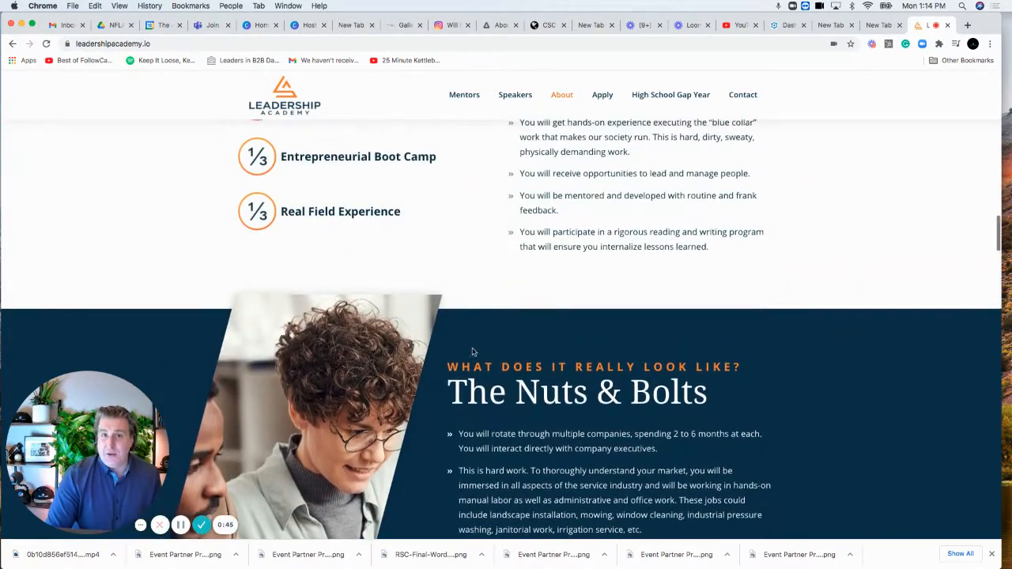
scroll("up", 3)
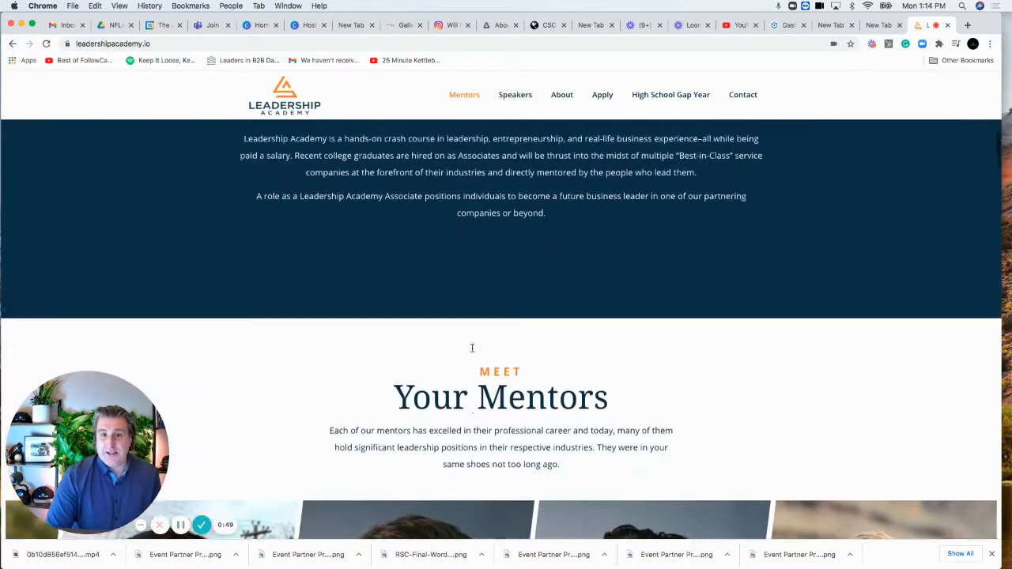
scroll("up", 3)
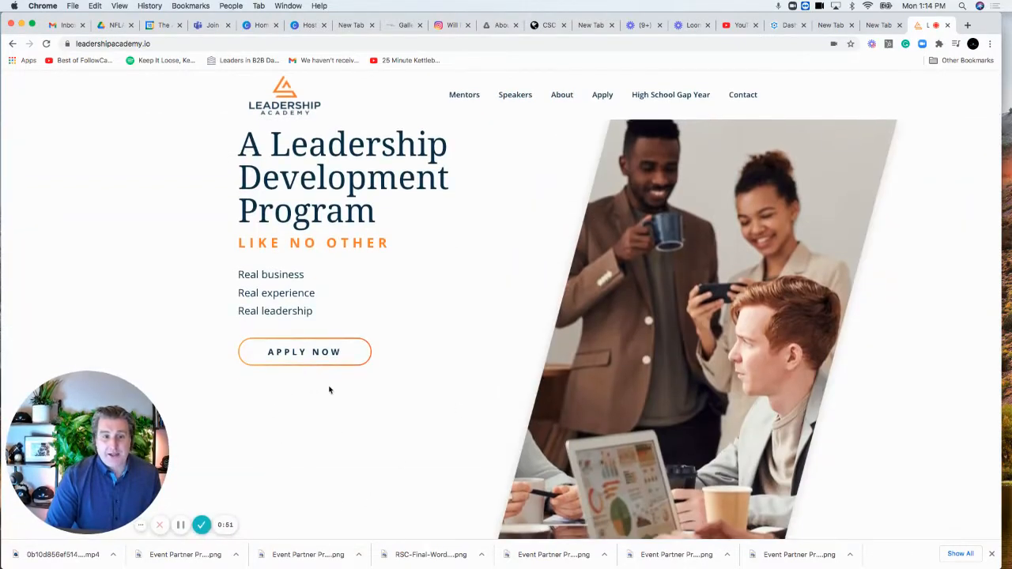